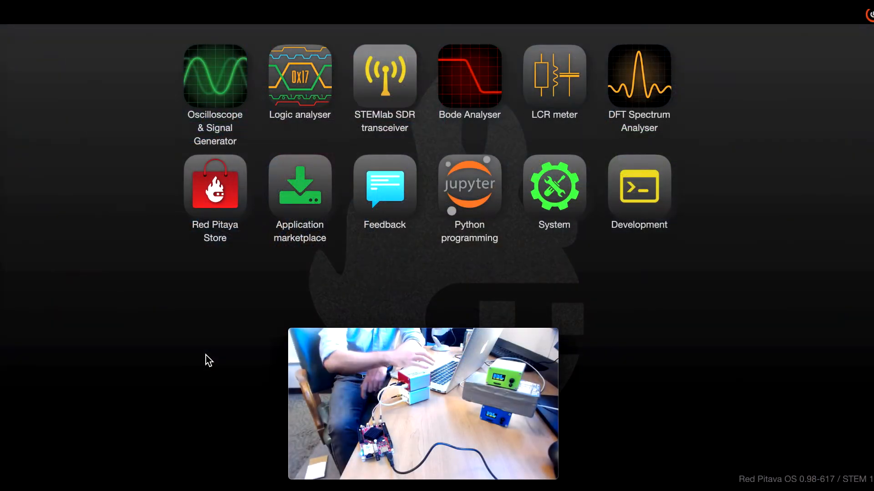
- Launch the Oscilloscope & Signal Generator app from the Red Pitaya launcher
{"action": "left_click", "coordinate": [215, 75]}
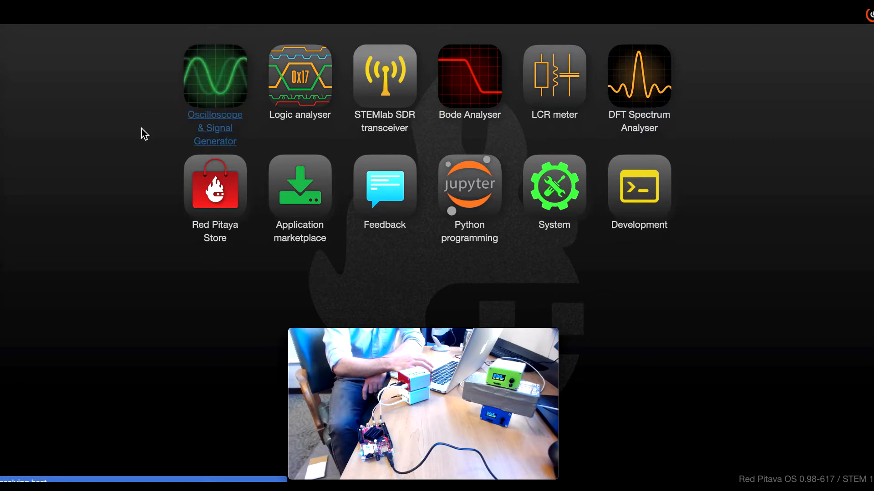
{"action": "left_click", "coordinate": [215, 75]}
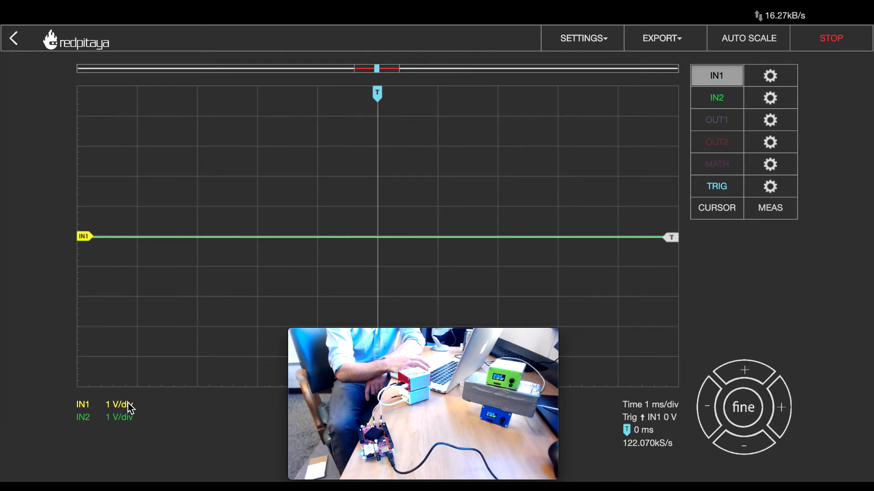
{"action": "mouse_move", "coordinate": [108, 415]}
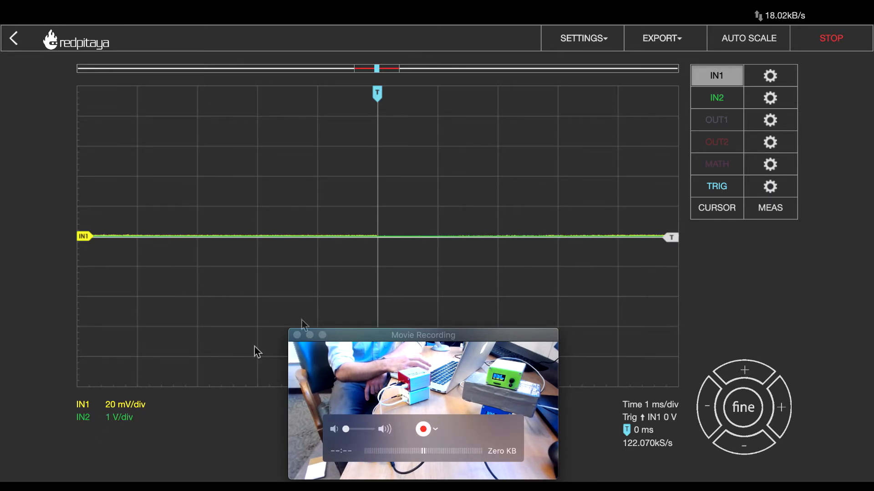
- Set IN2 to 20 mV/div to match IN1, with the timebase at 1 µs/div
{"action": "left_click", "coordinate": [717, 97]}
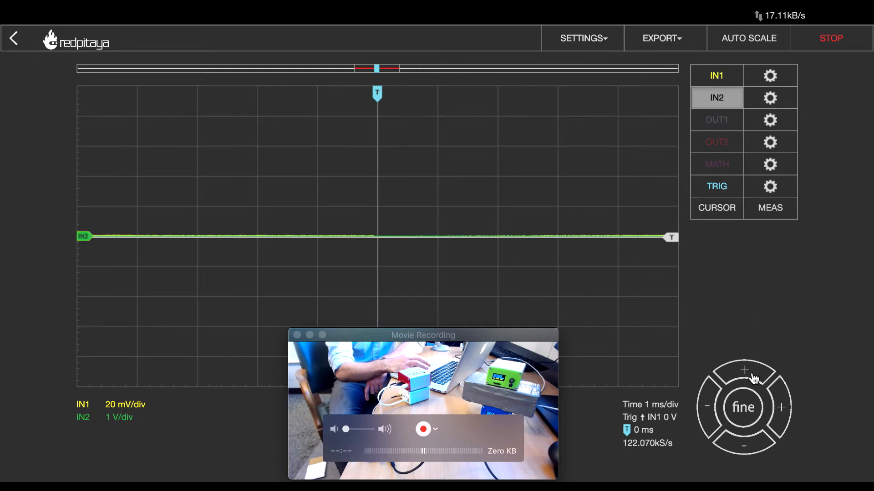
{"action": "left_click", "coordinate": [744, 380]}
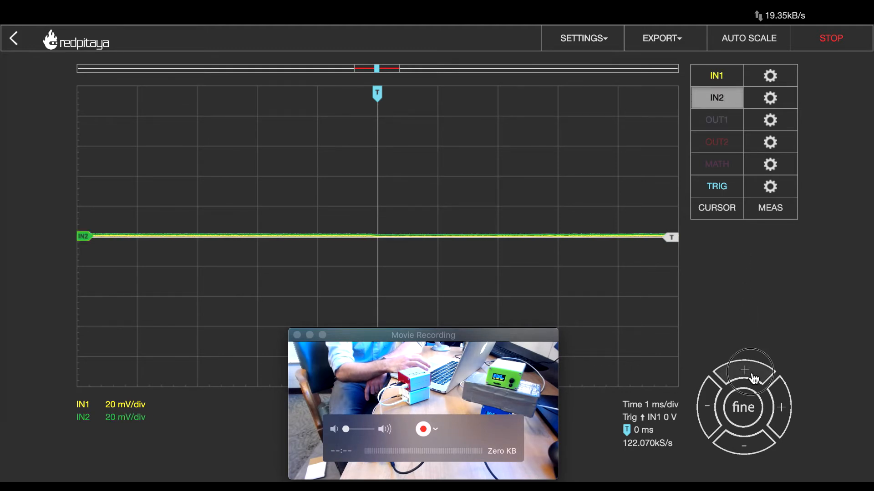
{"action": "mouse_move", "coordinate": [668, 419]}
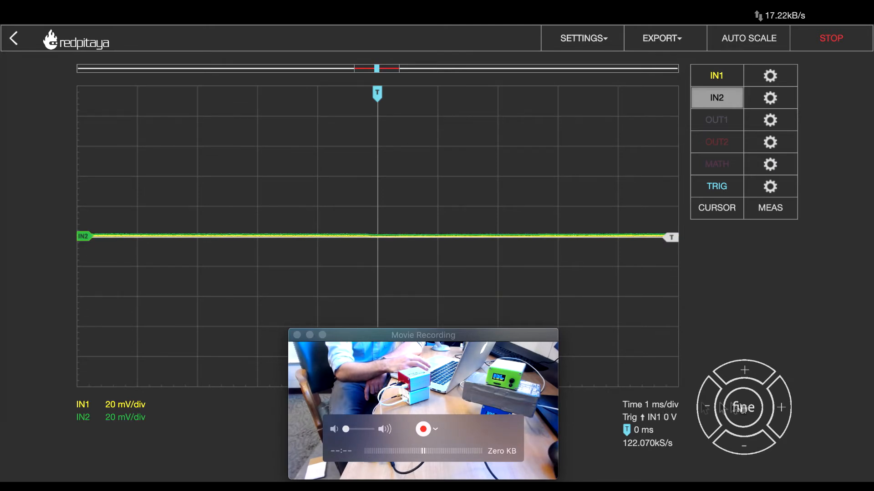
{"action": "left_click", "coordinate": [781, 407]}
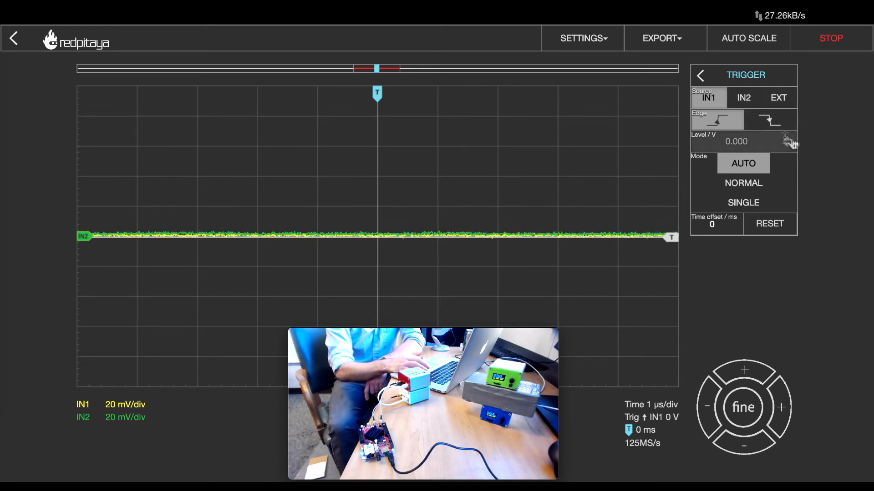
- Raise the IN1 rising-edge trigger level to 0.010 V and select NORMAL mode
{"action": "left_click", "coordinate": [786, 139]}
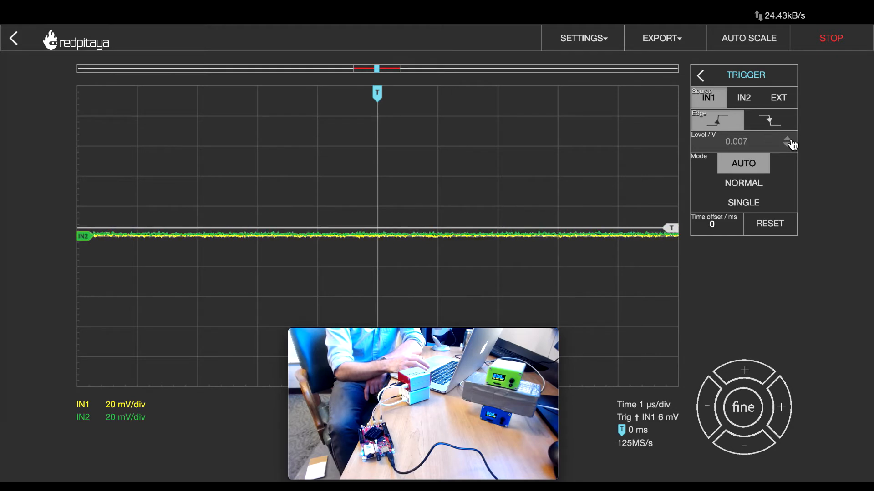
{"action": "left_click", "coordinate": [787, 139]}
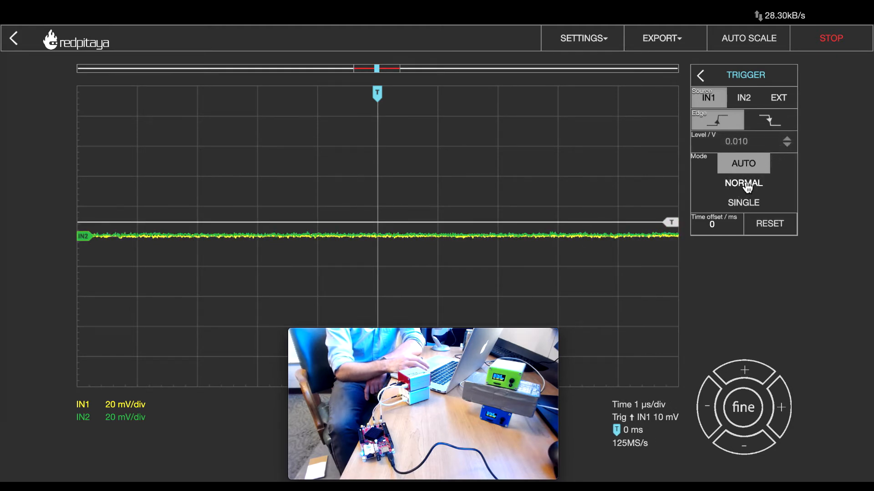
{"action": "left_click", "coordinate": [742, 183]}
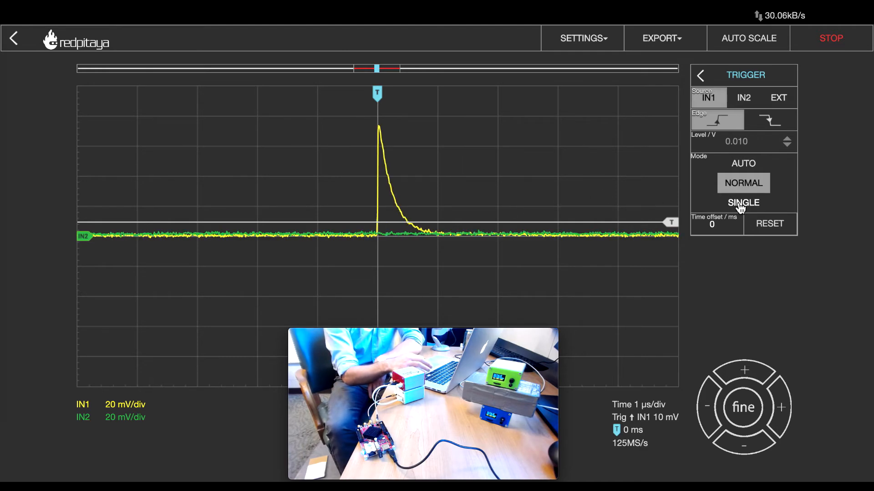
- Select SINGLE trigger mode and re-arm with RUN until an IN1 pulse is held
{"action": "left_click", "coordinate": [743, 203]}
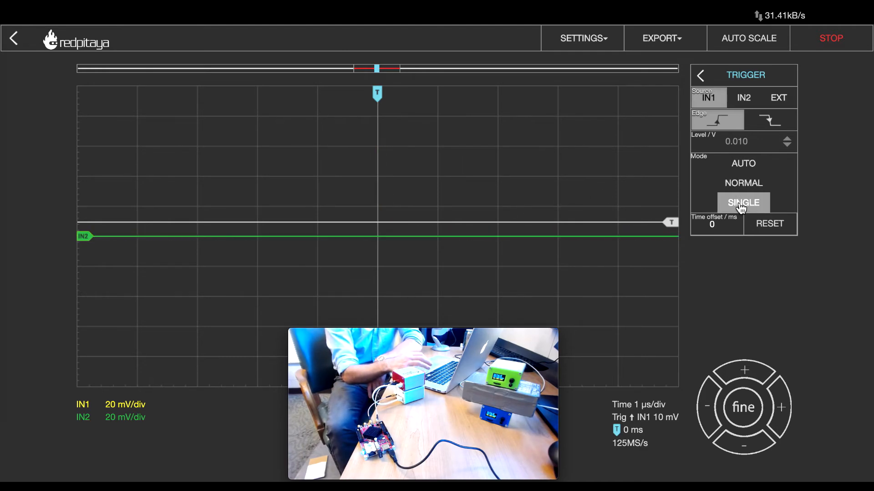
{"action": "left_click", "coordinate": [743, 202]}
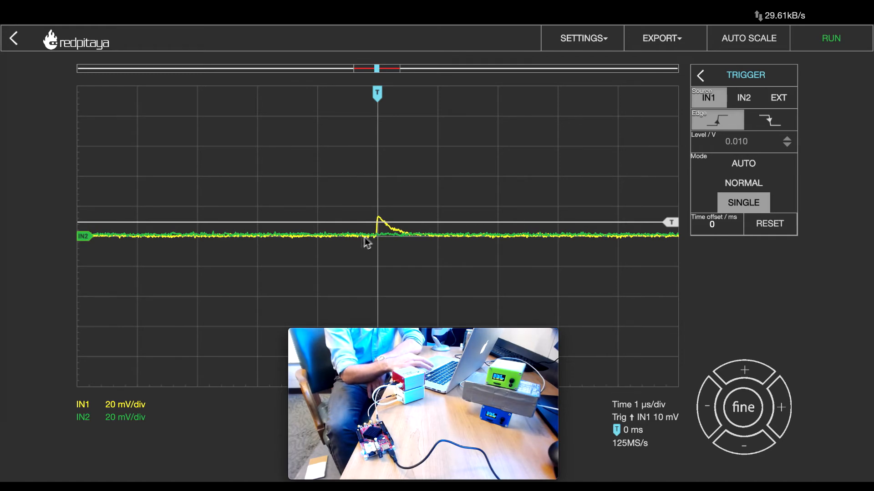
{"action": "left_click", "coordinate": [830, 38]}
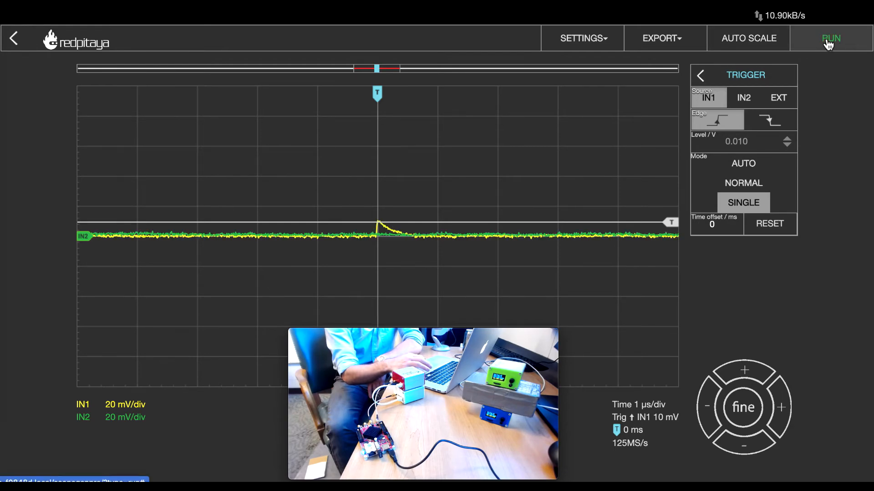
{"action": "left_click", "coordinate": [830, 38]}
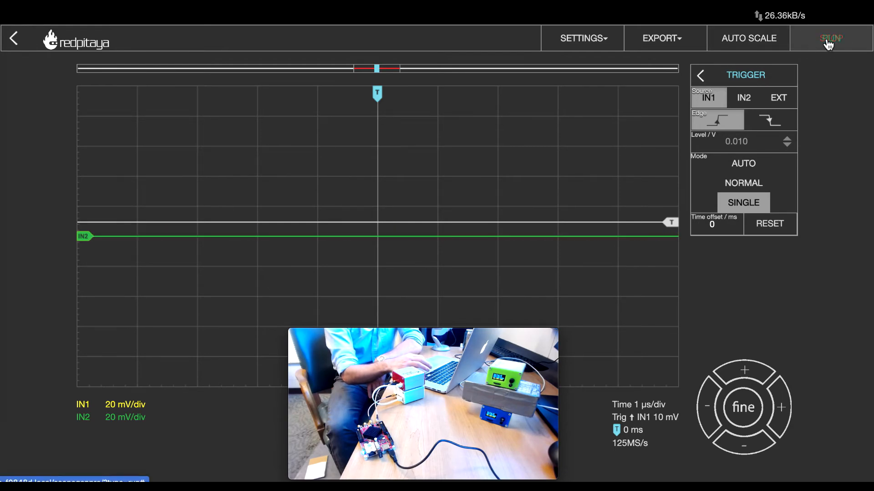
{"action": "left_click", "coordinate": [829, 38]}
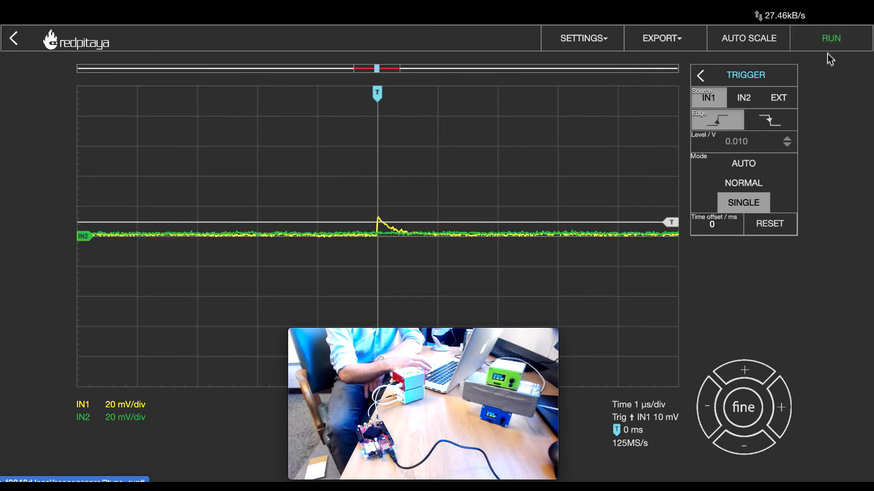
- Raise the IN1 trigger level to 0.030 V and re-arm with RUN
{"action": "left_click", "coordinate": [787, 138]}
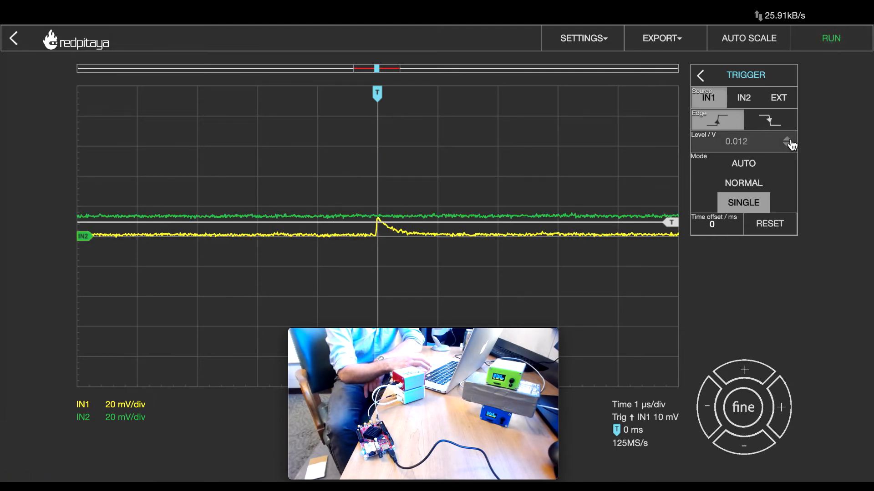
{"action": "left_click", "coordinate": [786, 141]}
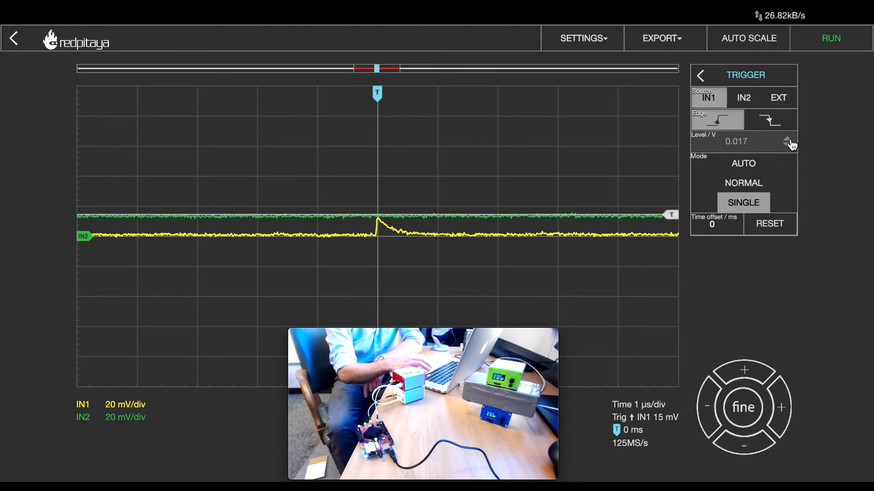
{"action": "left_click", "coordinate": [790, 140]}
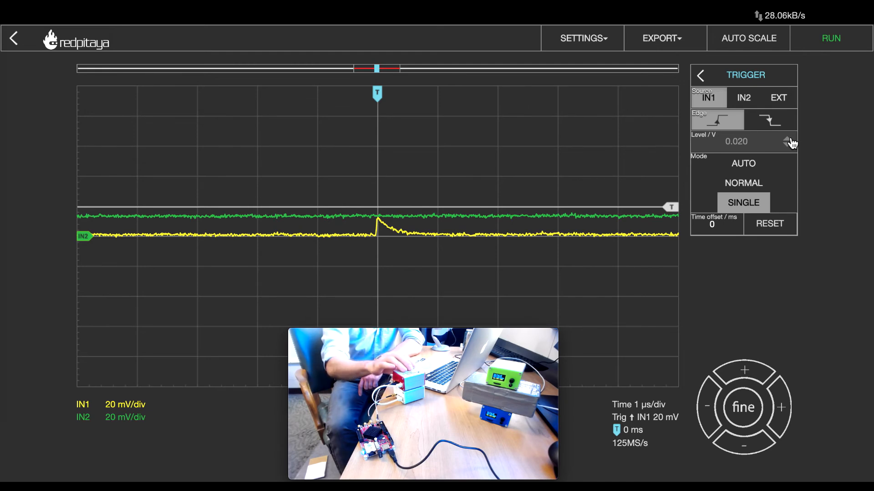
{"action": "left_click", "coordinate": [788, 140]}
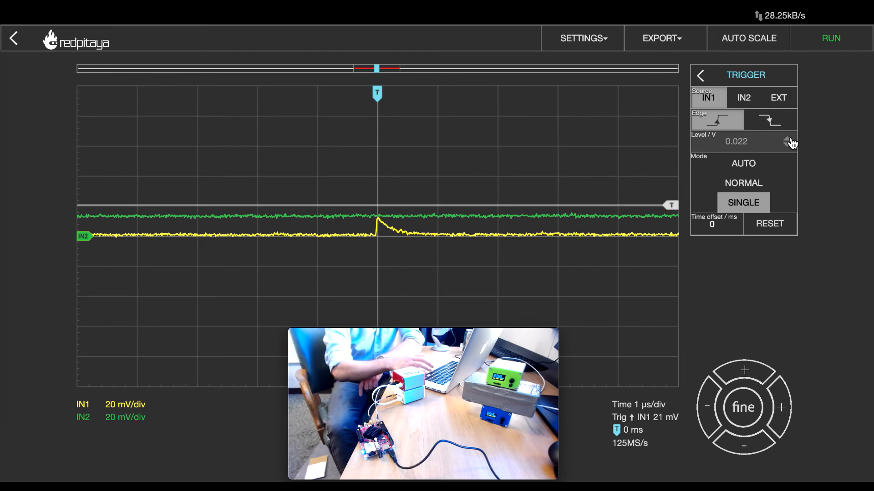
{"action": "left_click", "coordinate": [788, 141]}
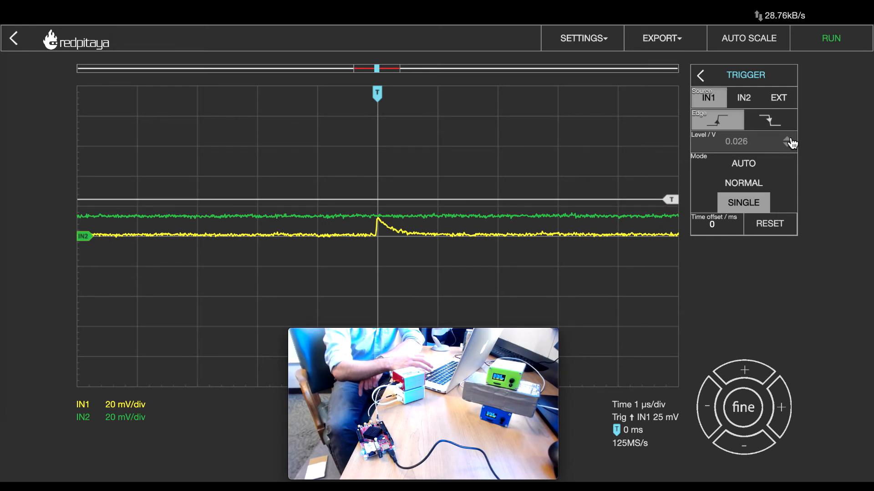
{"action": "left_click", "coordinate": [787, 141]}
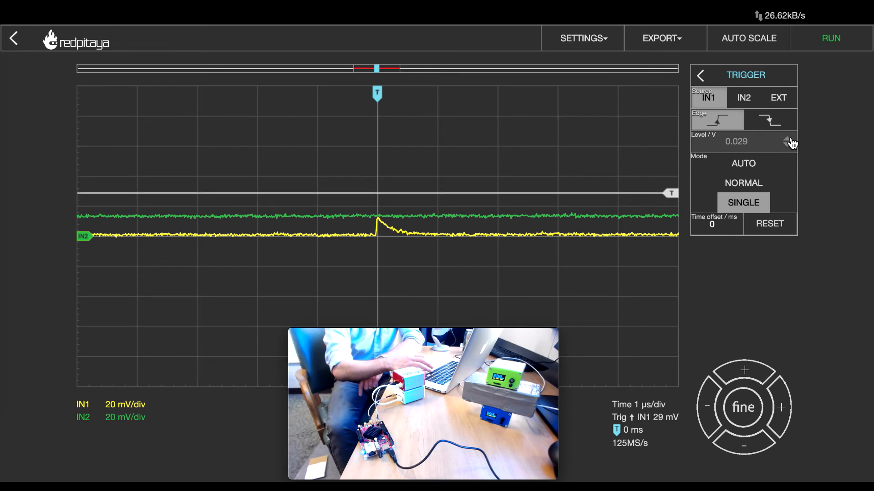
{"action": "left_click", "coordinate": [787, 142]}
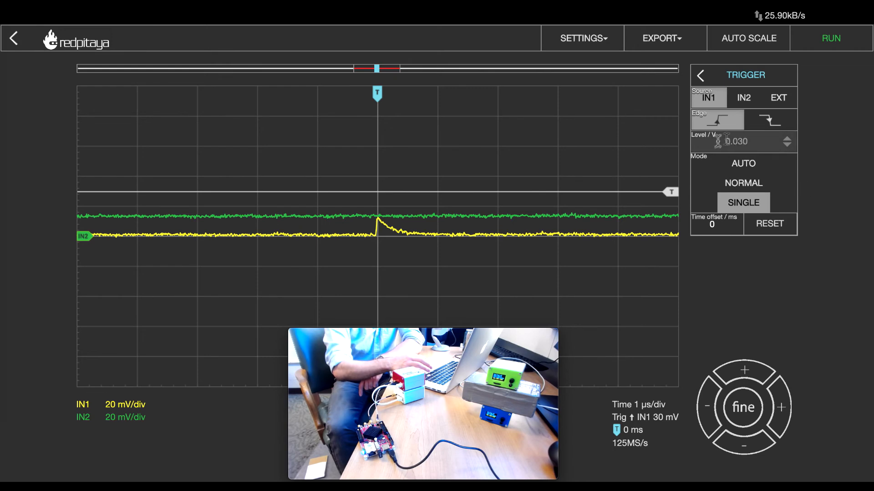
{"action": "left_click", "coordinate": [833, 39]}
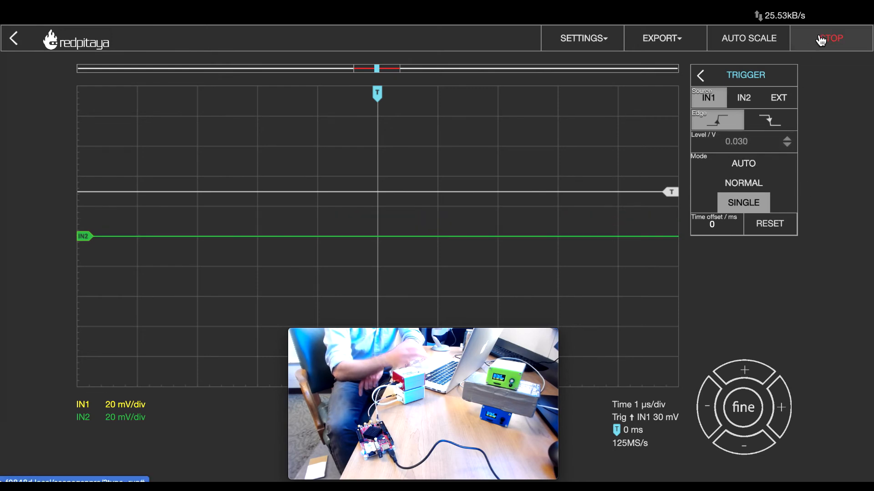
- Re-arm RUN until a single shot holds coincident pulses on IN1 and IN2
{"action": "left_click", "coordinate": [830, 38]}
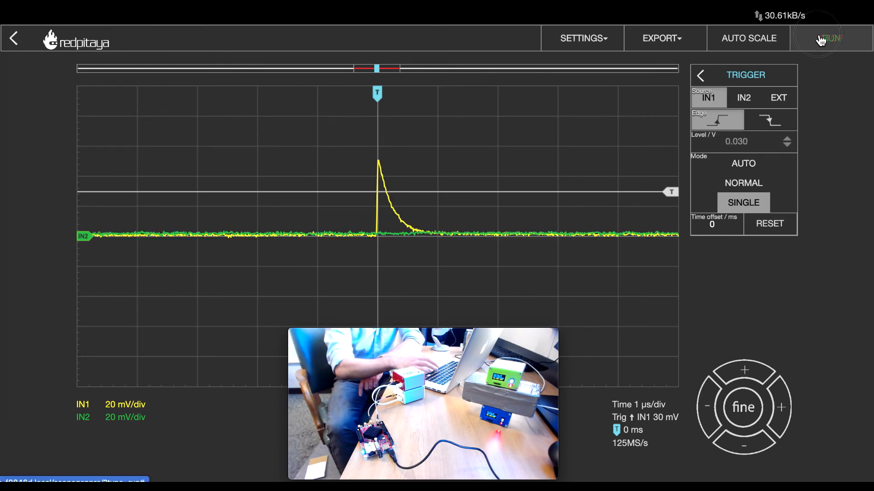
{"action": "left_click", "coordinate": [828, 38]}
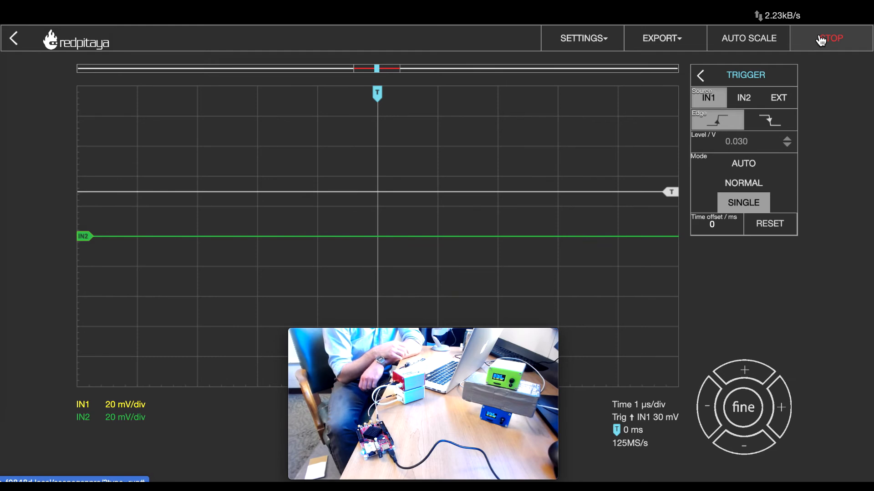
{"action": "left_click", "coordinate": [832, 38]}
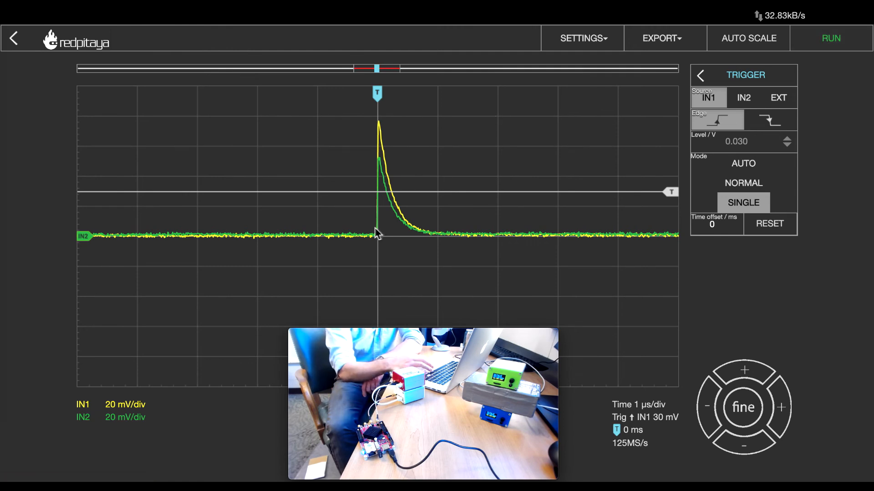
{"action": "mouse_move", "coordinate": [203, 319]}
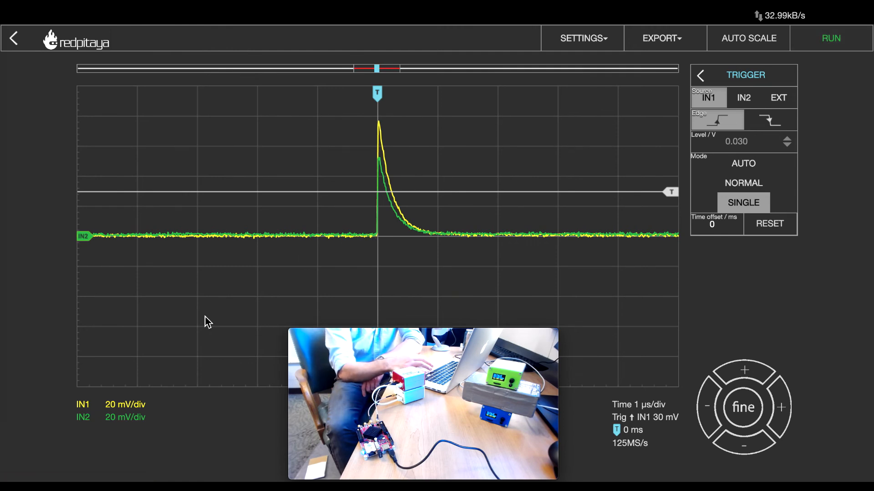